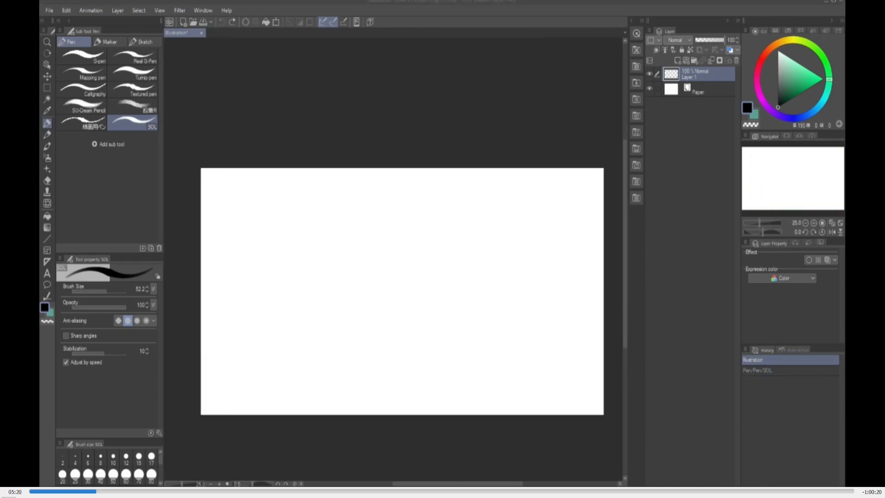
- Sketch a cube, a tall box, an L-shaped block and a zigzag form with the SOL pen
{"action": "left_click", "coordinate": [47, 88]}
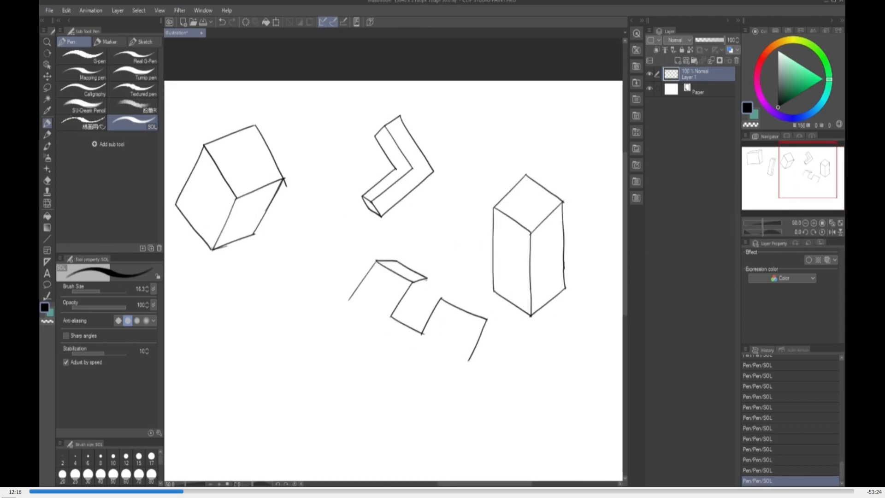
- Draw loose hair strands over the Sharp anime 3D head across Layers 1–3 and a Layer 2 Copy
{"action": "scroll", "scroll_direction": "up", "scroll_amount": 3}
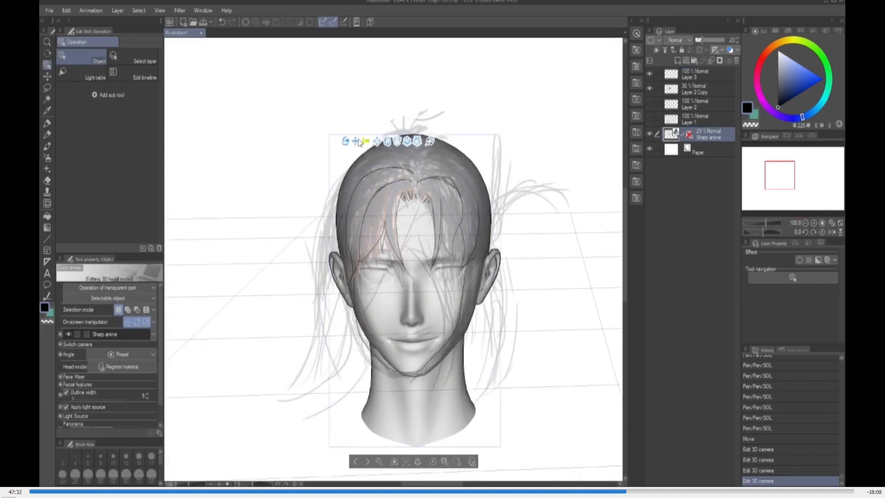
- Trace clean black hair outlines on Layer 4 and hide the 3D head and sketch layers
{"action": "left_click", "coordinate": [700, 90]}
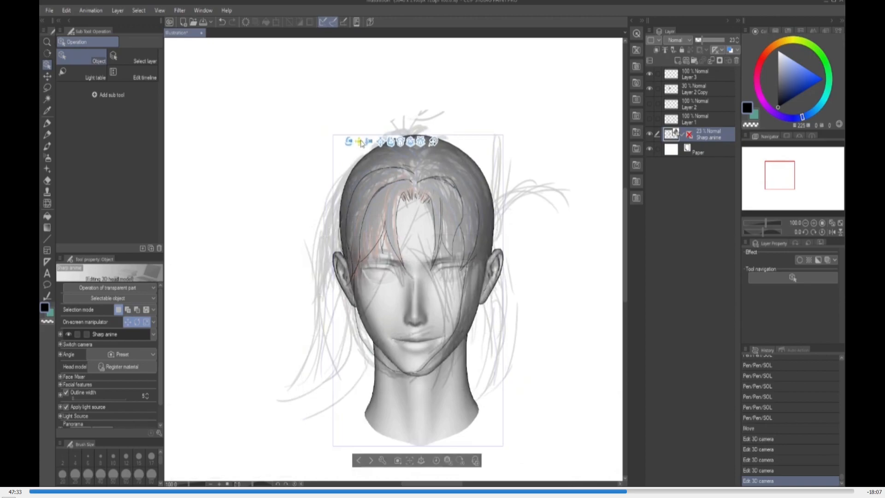
{"action": "mouse_move", "coordinate": [399, 176]}
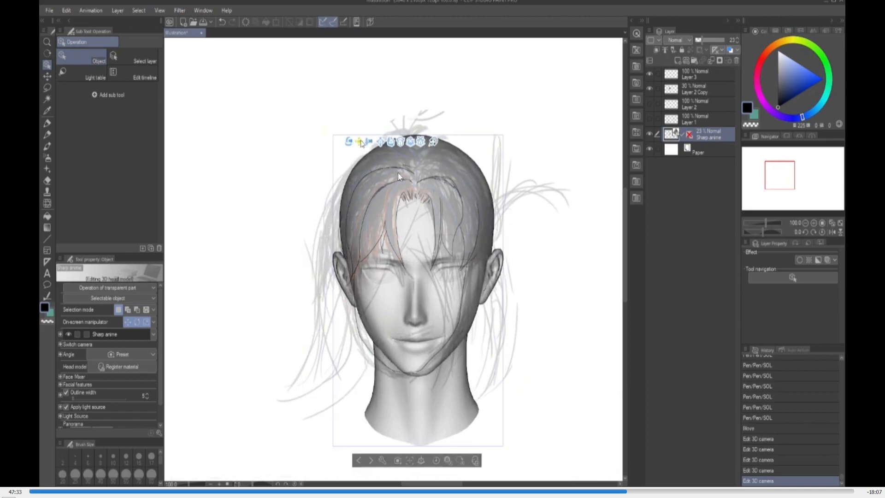
{"action": "mouse_move", "coordinate": [412, 173]}
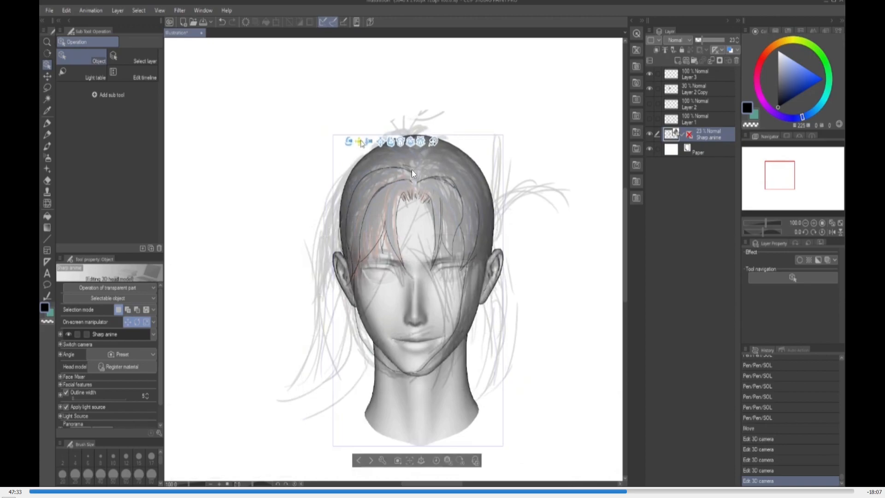
{"action": "mouse_move", "coordinate": [501, 210]}
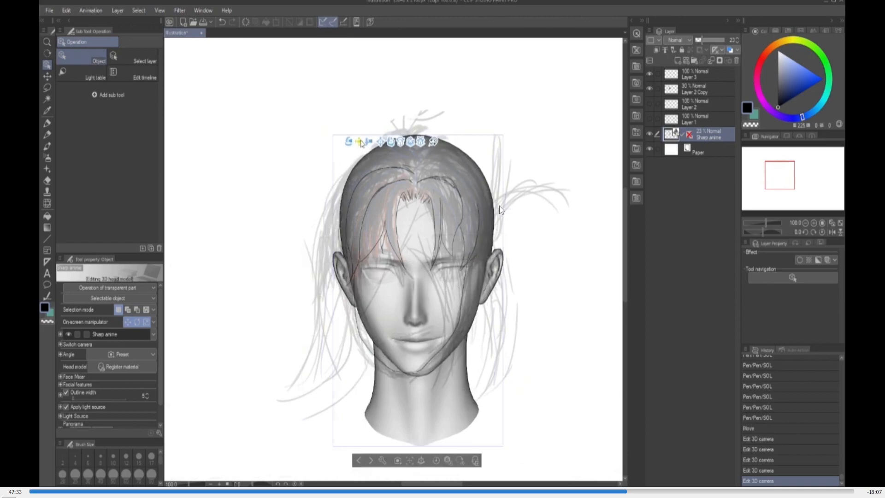
{"action": "mouse_move", "coordinate": [445, 189]}
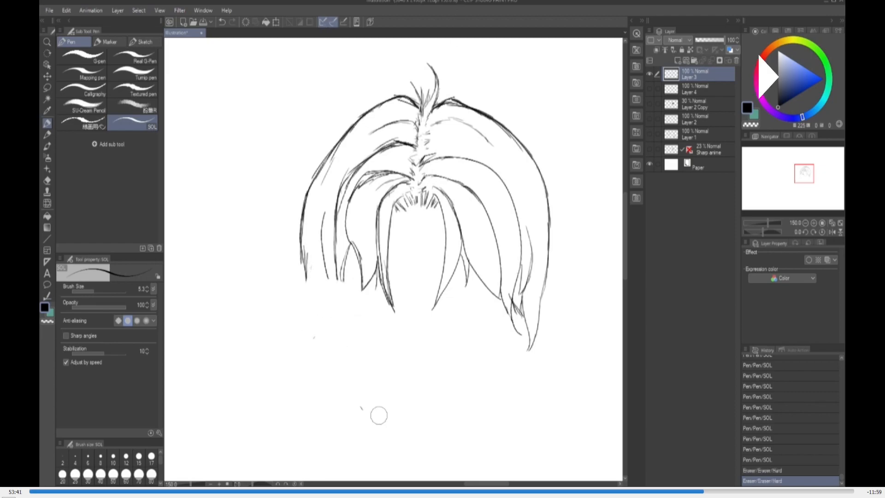
- Draw the eyes on Layer 5 and scale them with the lasso to fit under the bangs
{"action": "left_click", "coordinate": [677, 60]}
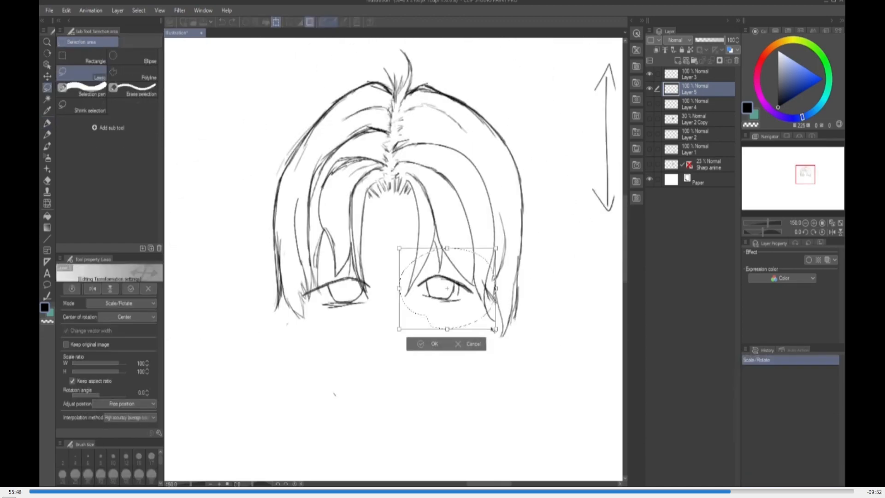
{"action": "left_click", "coordinate": [434, 343]}
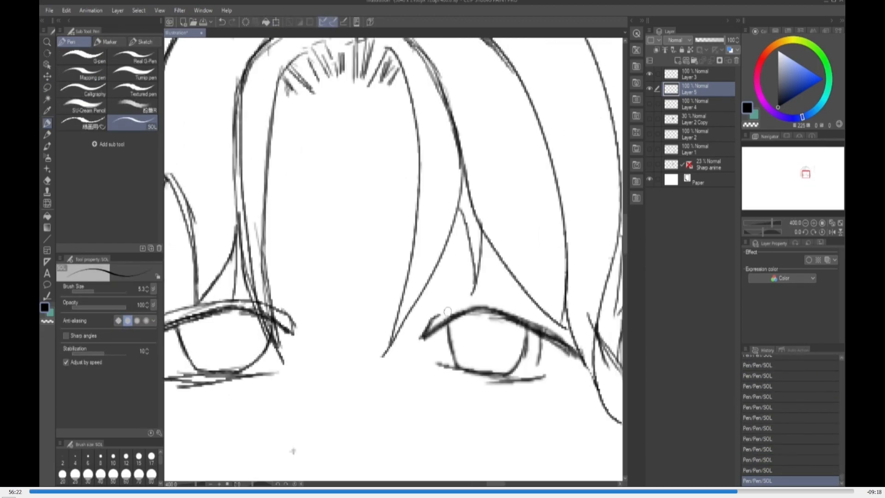